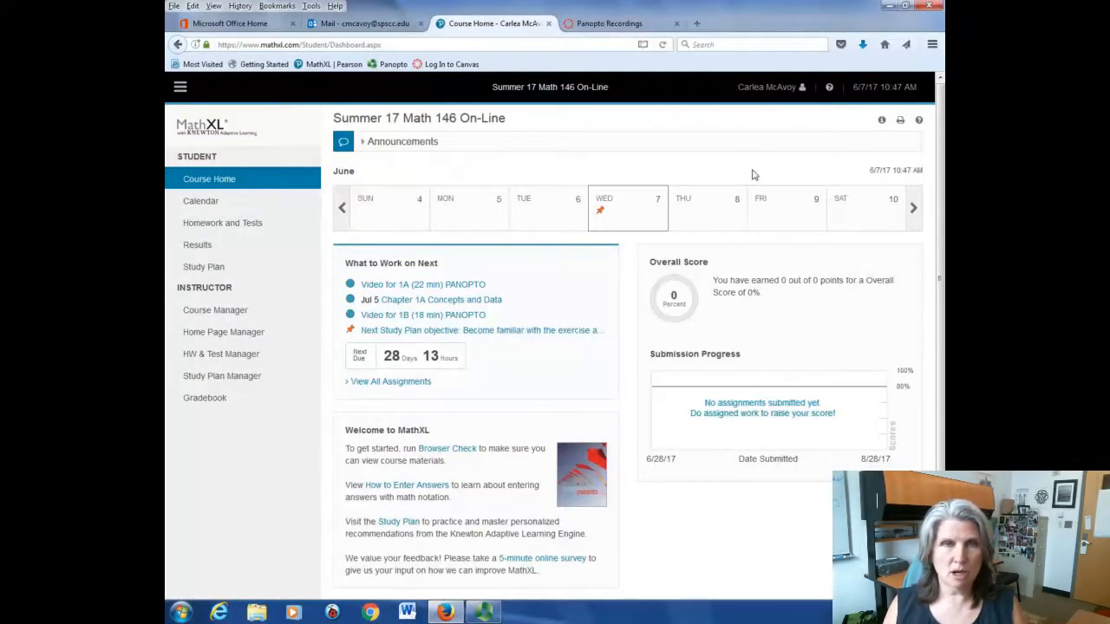
mouse_move(544, 255)
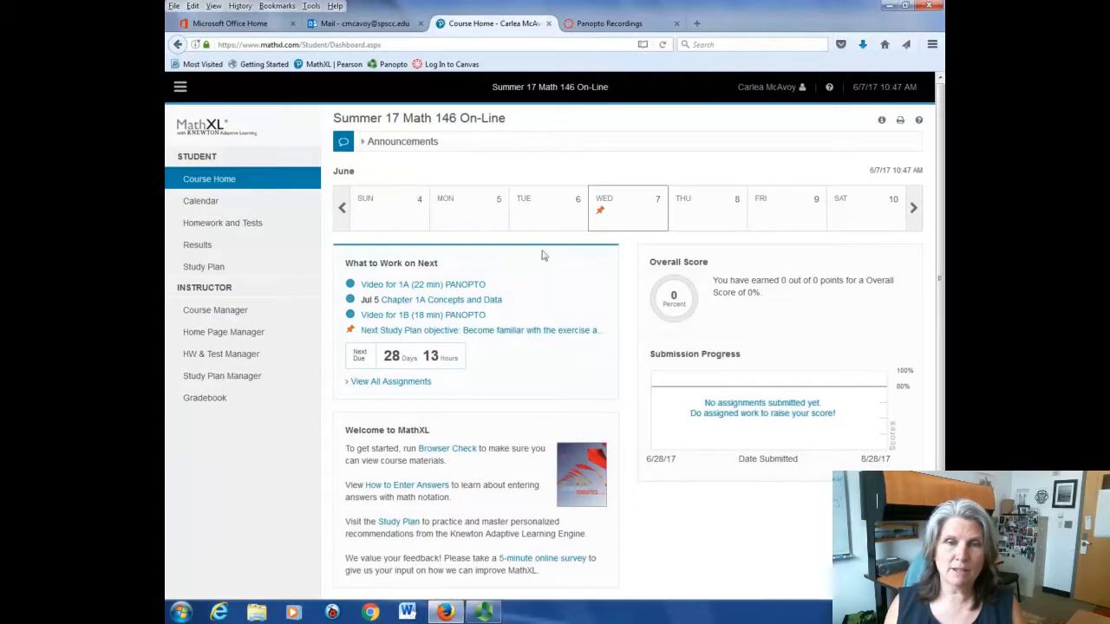
mouse_move(826, 331)
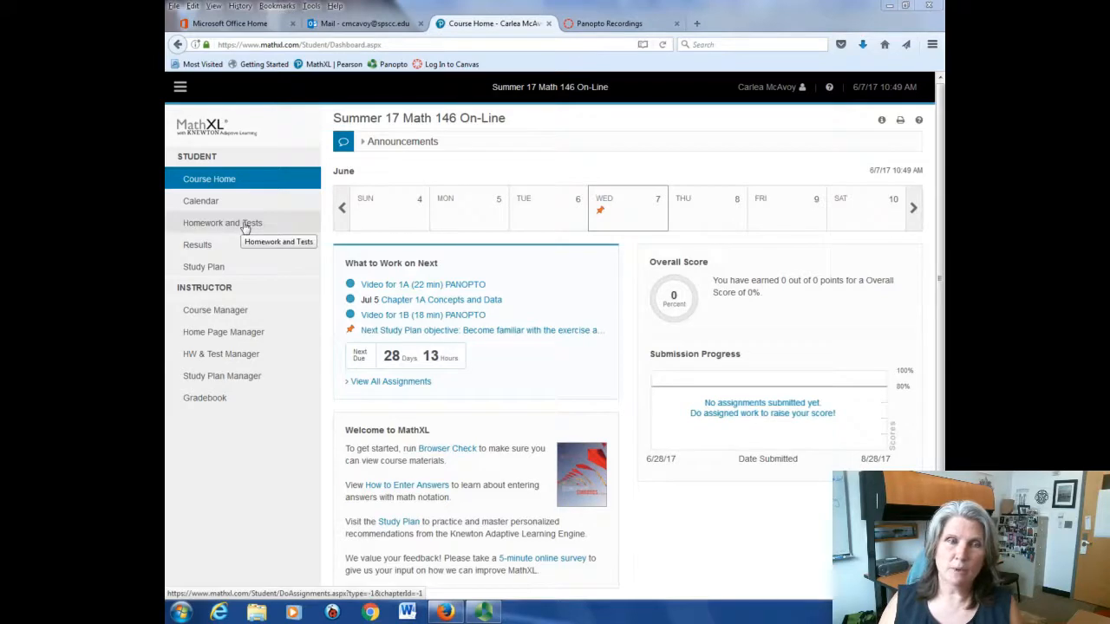
- Go to Homework and Tests and launch the Chapter 2A Summarize and Graph Data homework
left_click(222, 222)
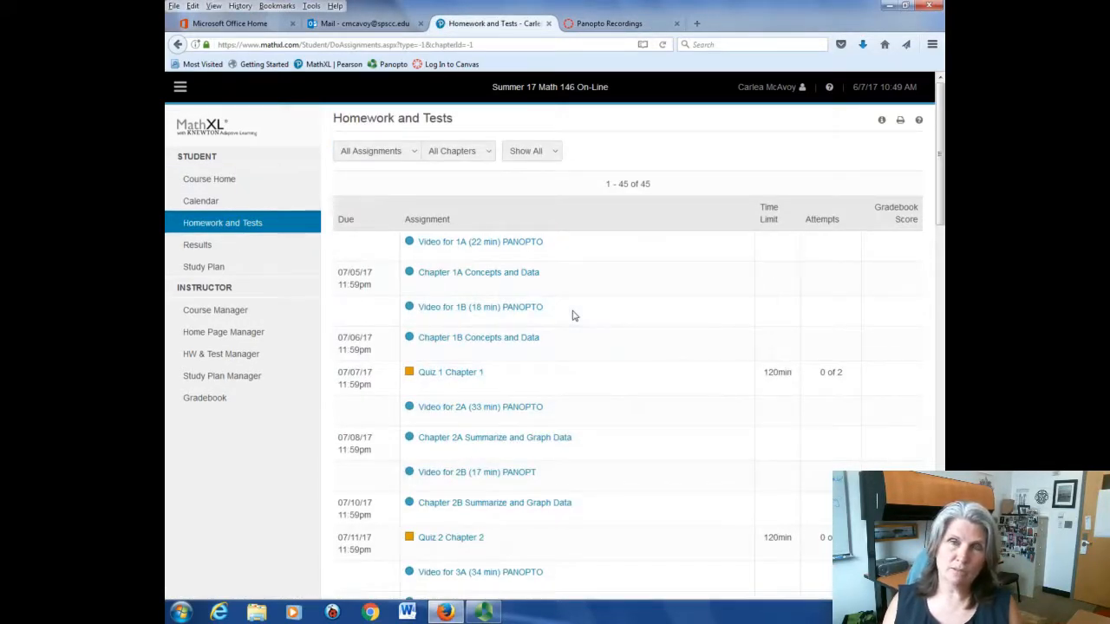
mouse_move(616, 380)
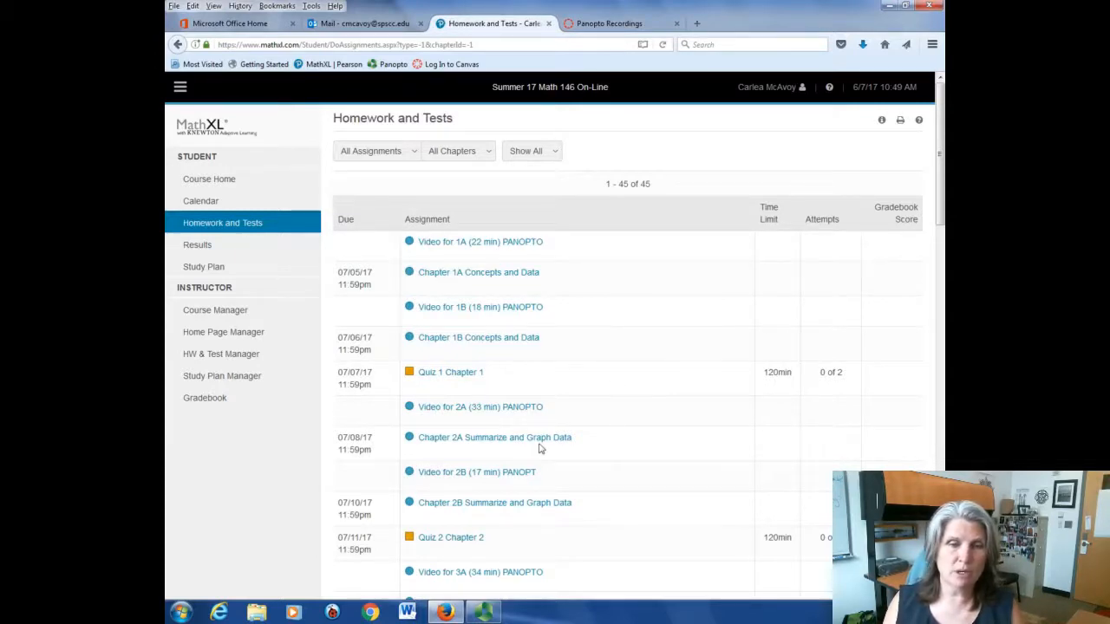
left_click(494, 437)
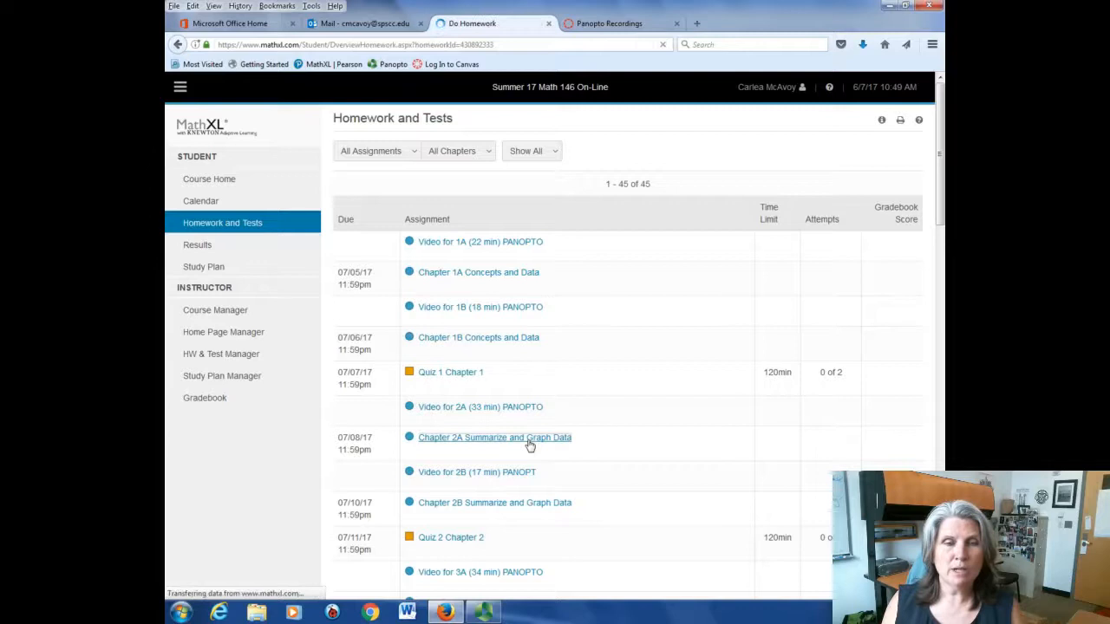
- Advance the Chapter 2A homework from question 10 to question 11, the histogram class-width problem
left_click(492, 437)
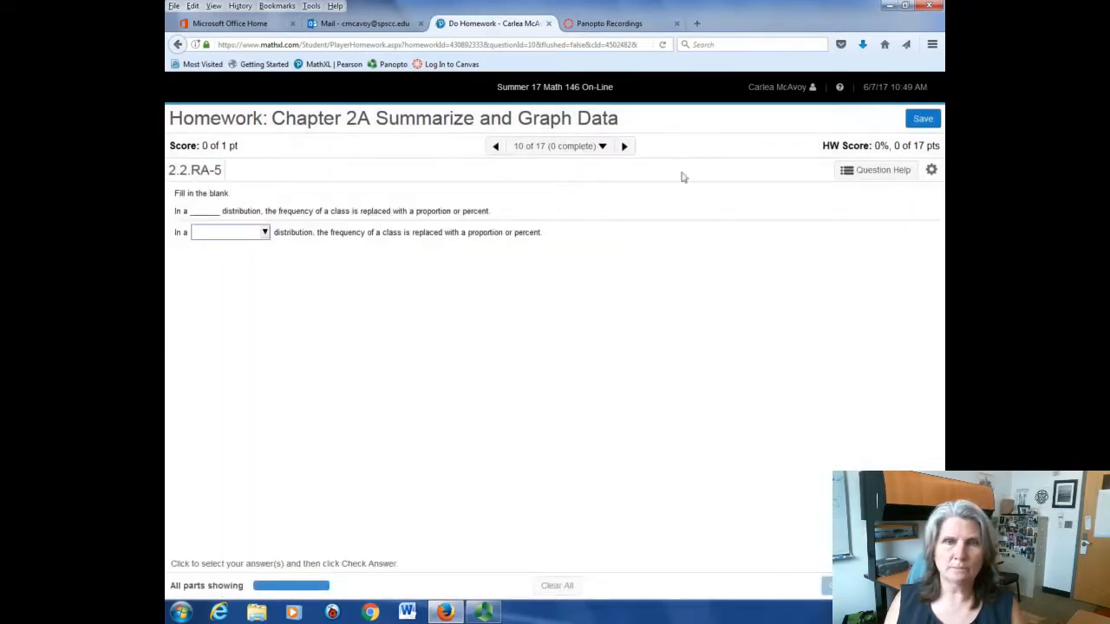
left_click(623, 146)
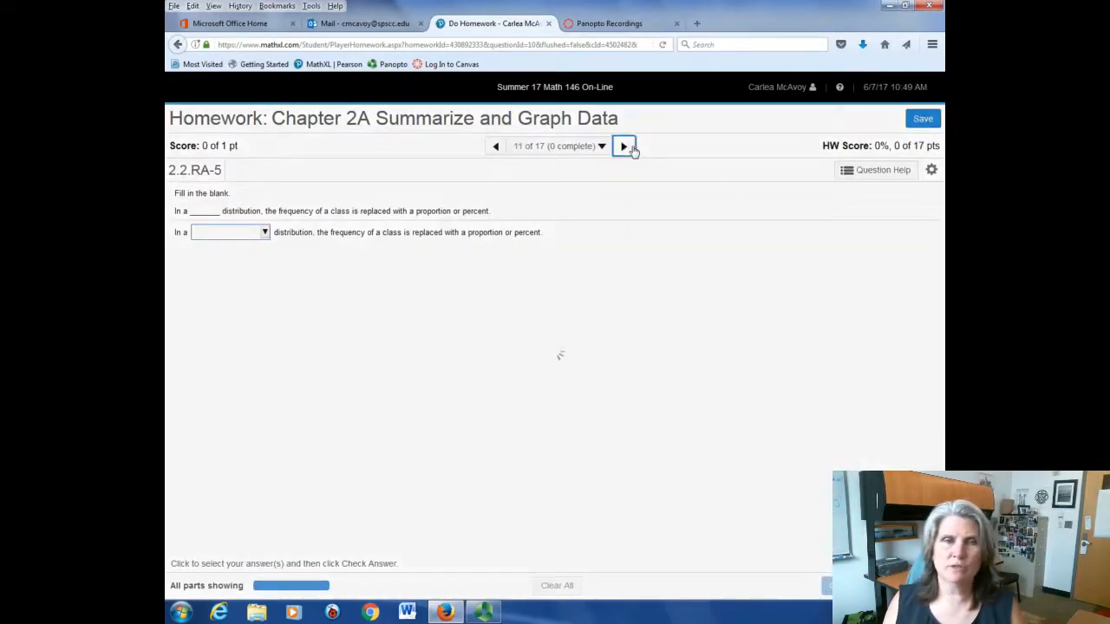
left_click(625, 145)
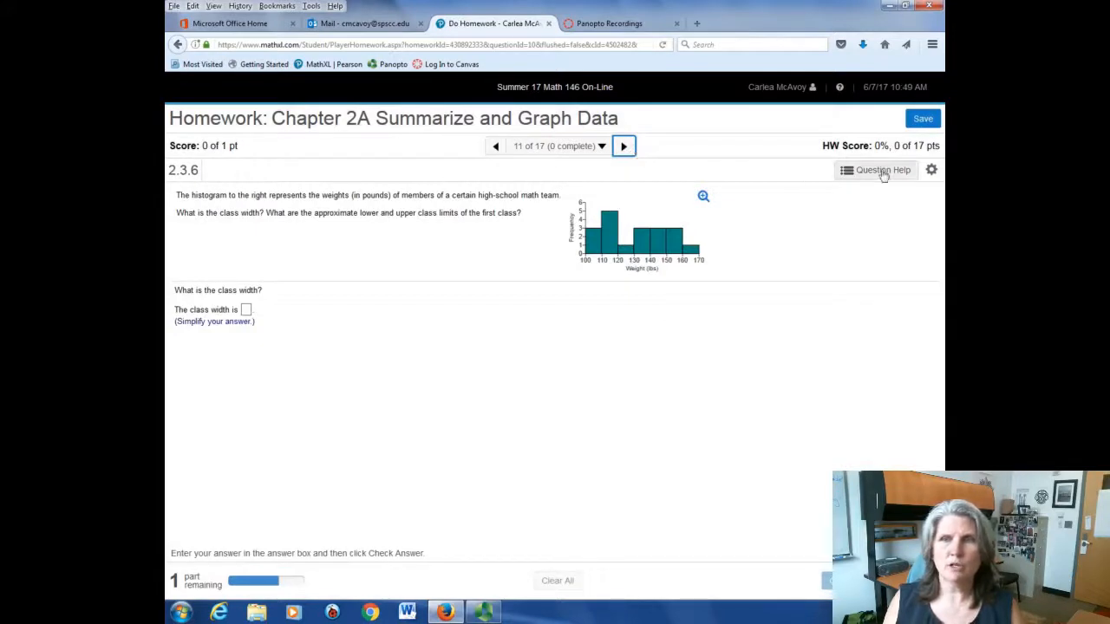
- Show question 11's help menu with Help Me Solve This, View an Example, video and textbook aids
left_click(881, 170)
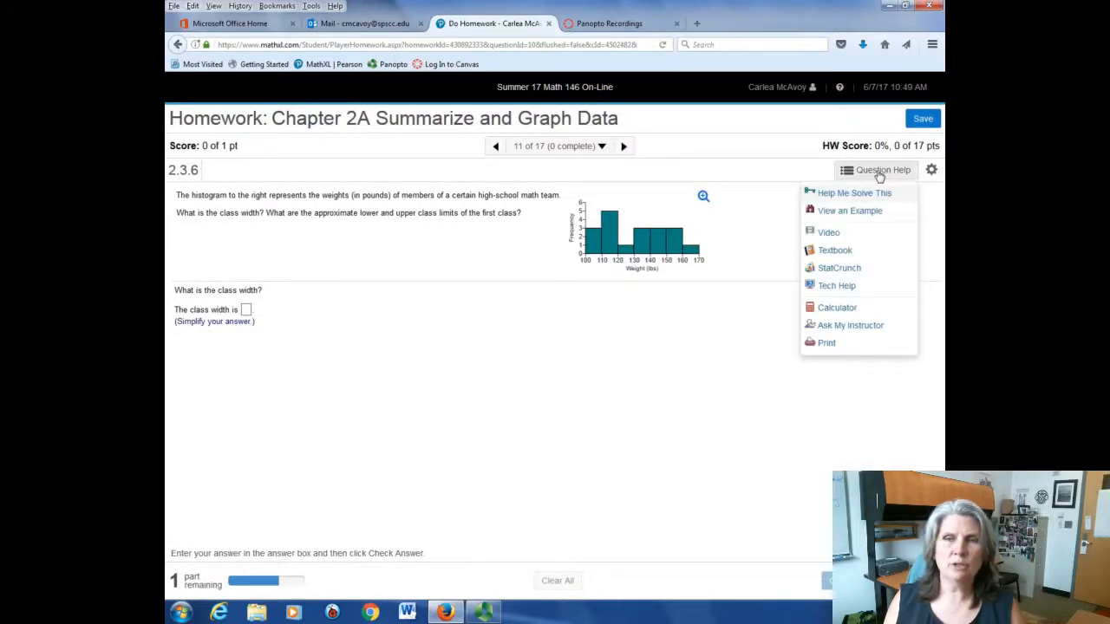
mouse_move(844, 274)
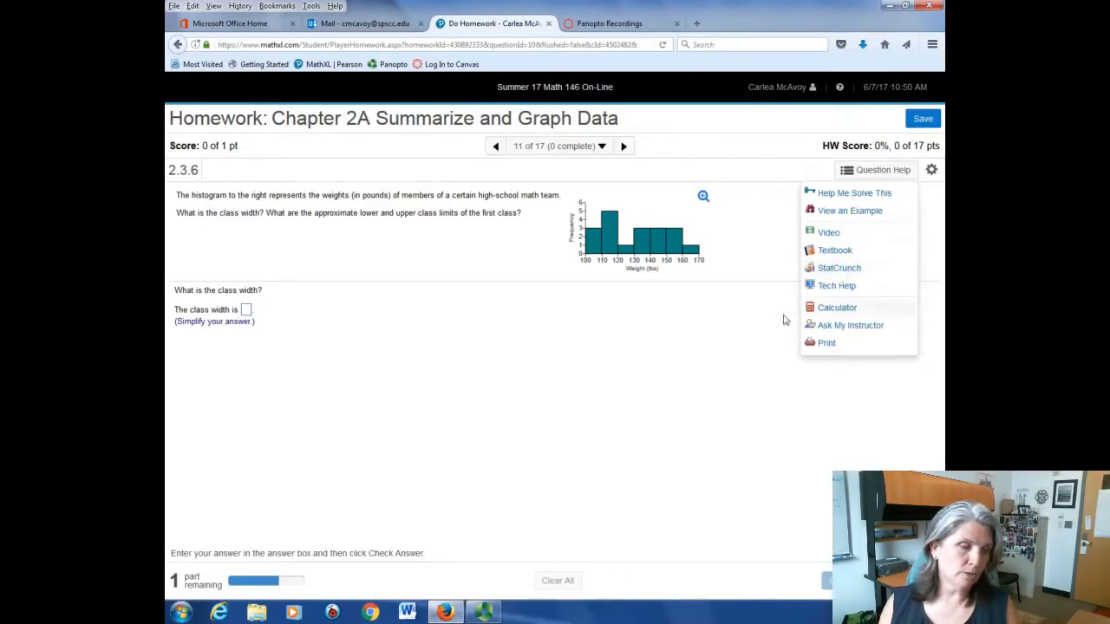
mouse_move(649, 342)
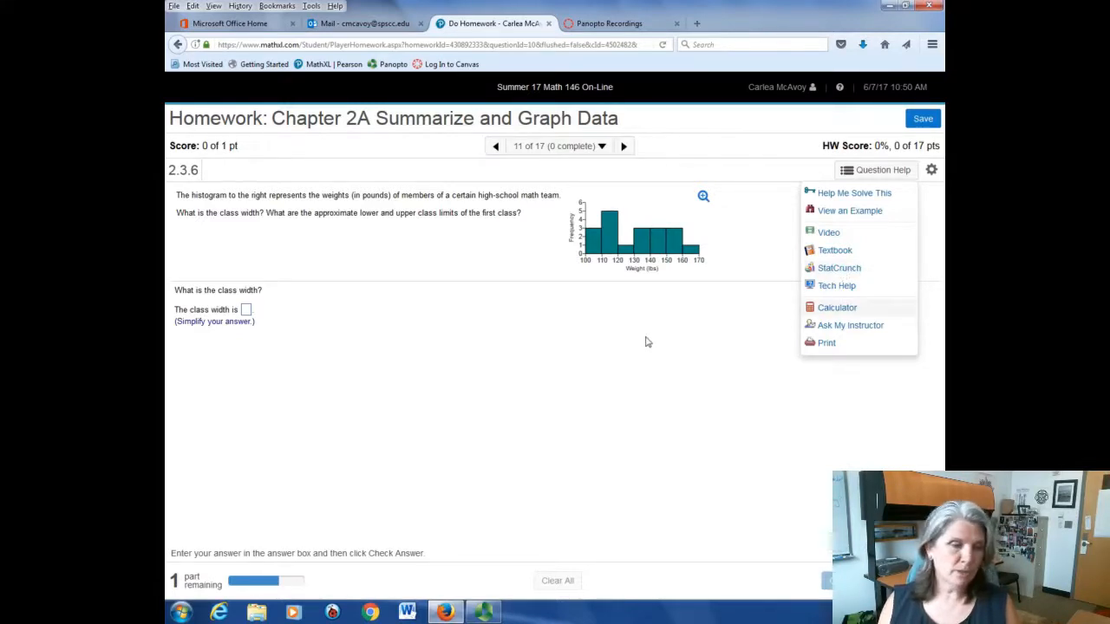
- Save and exit to the Chapter 2A overview listing all 17 questions at 0% score
left_click(874, 170)
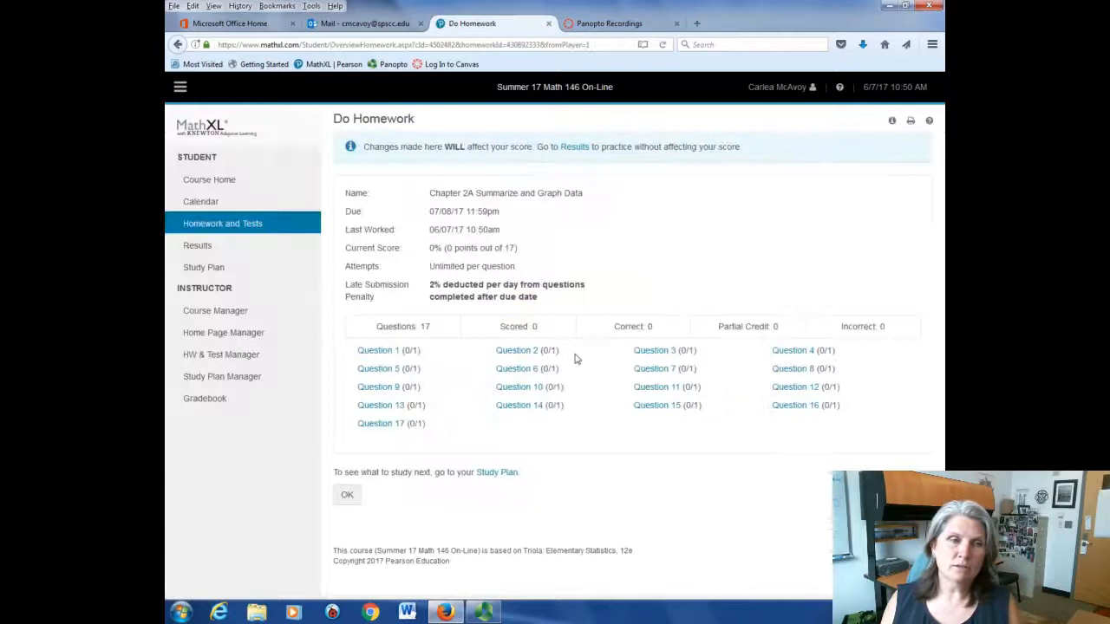
mouse_move(255, 227)
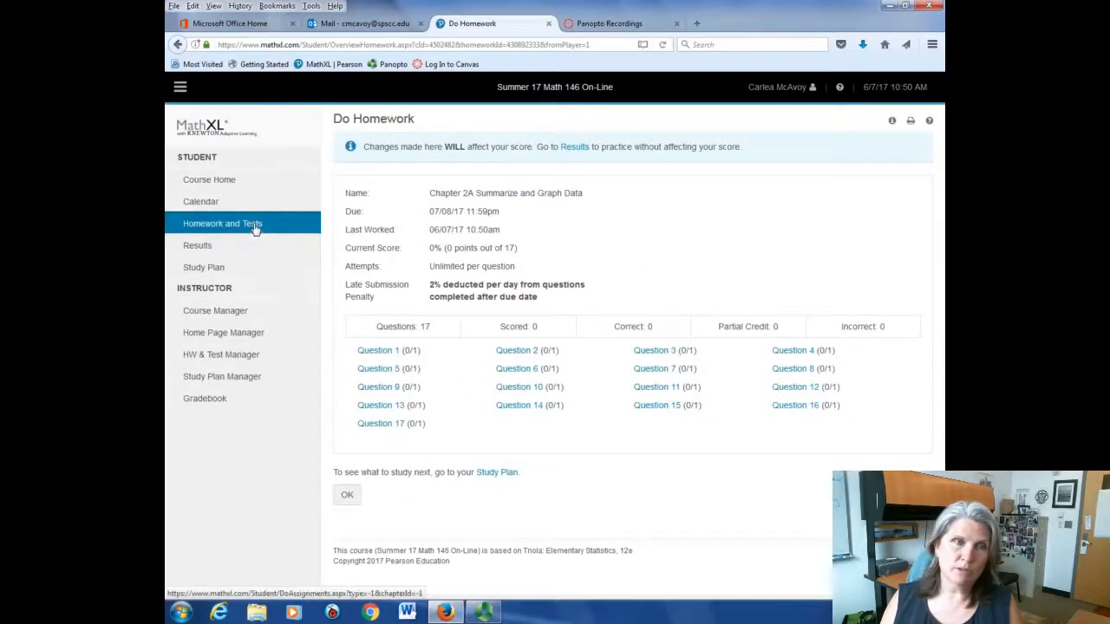
- Return to Homework and Tests and scroll to the Practice Midterm, quizzes and Practice Final Exam
left_click(222, 224)
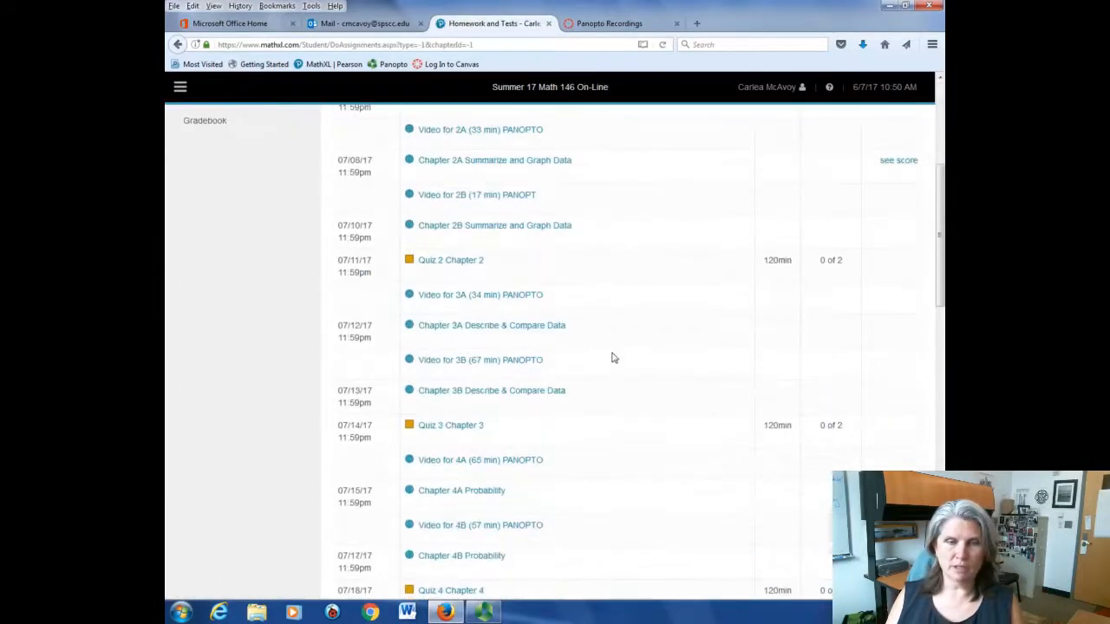
scroll("down", 3)
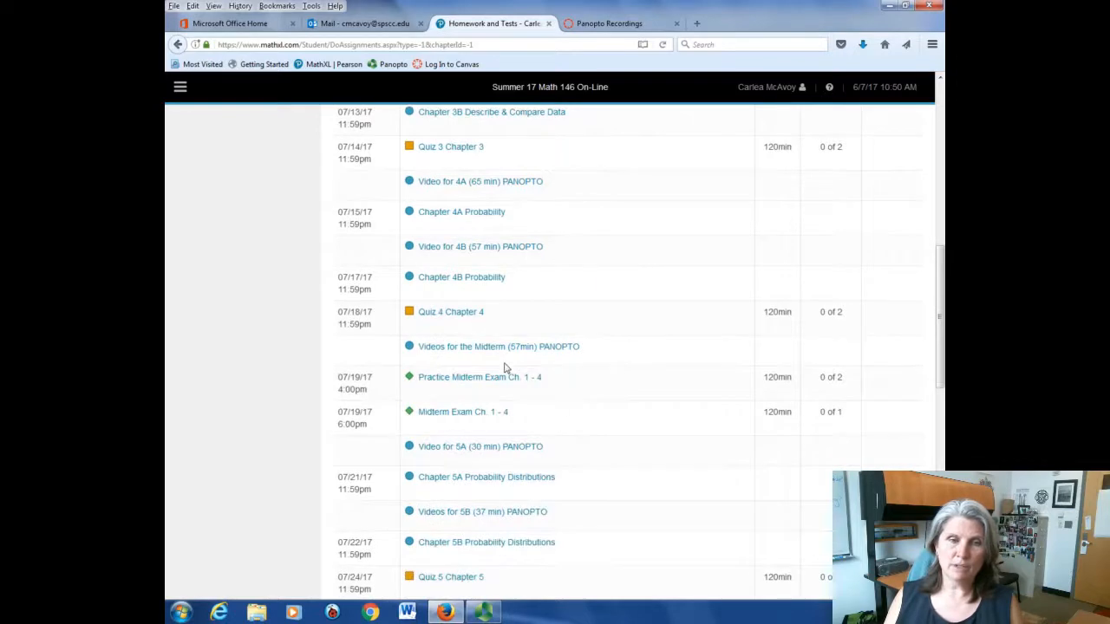
mouse_move(489, 387)
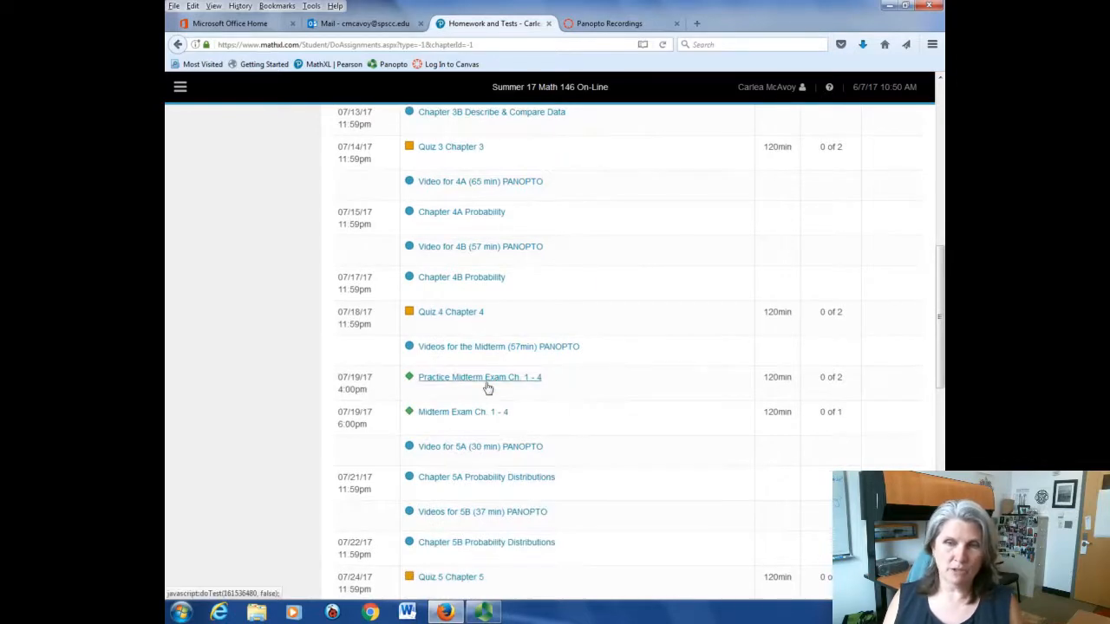
mouse_move(793, 385)
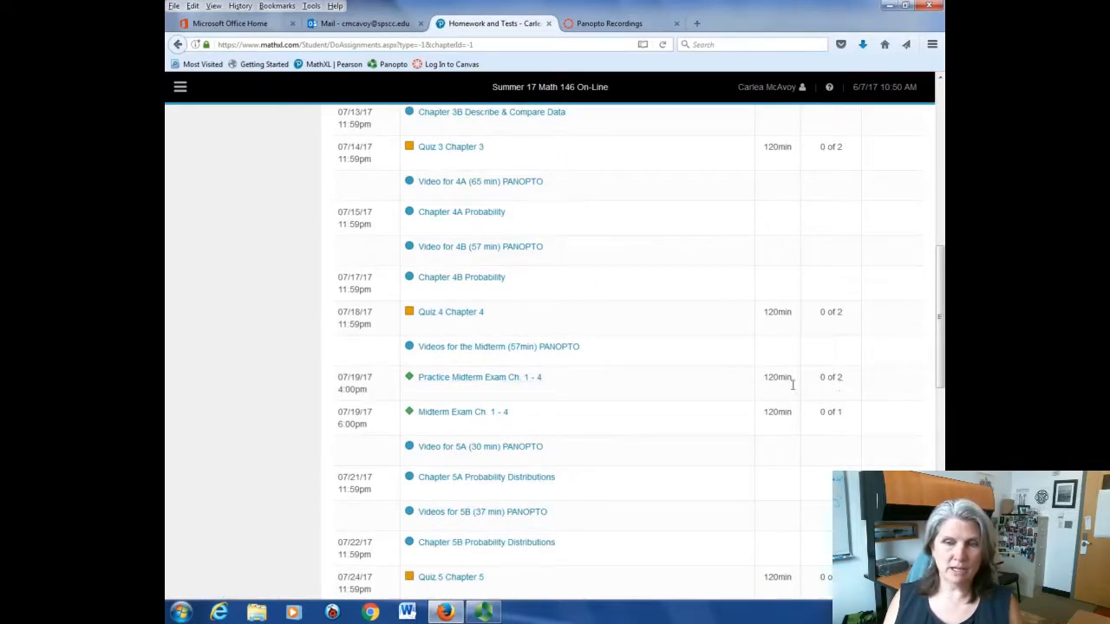
mouse_move(593, 389)
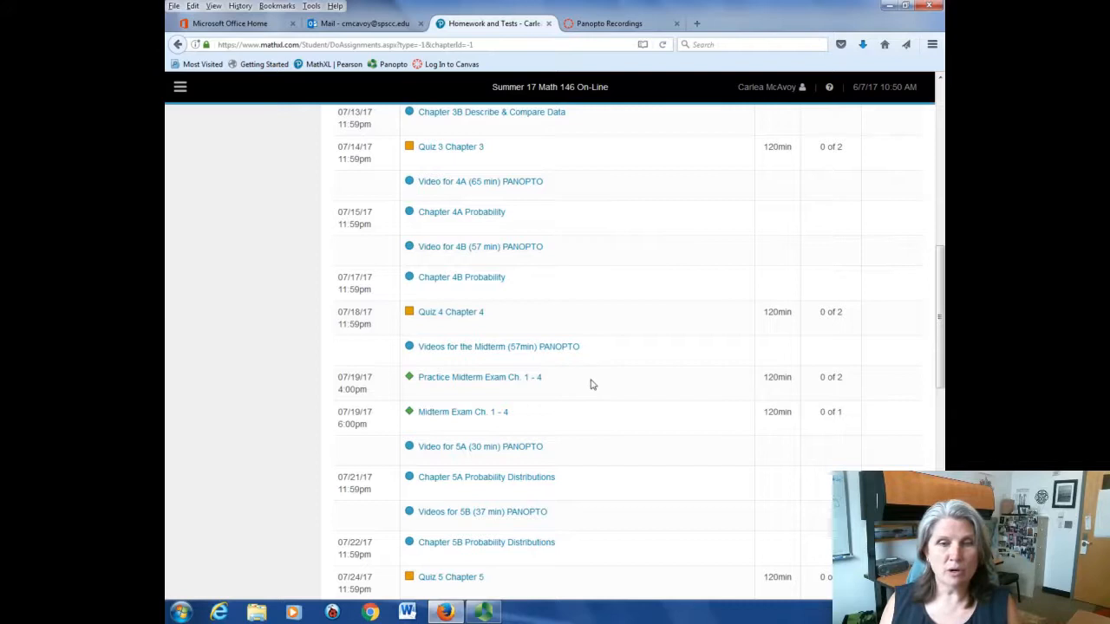
mouse_move(694, 356)
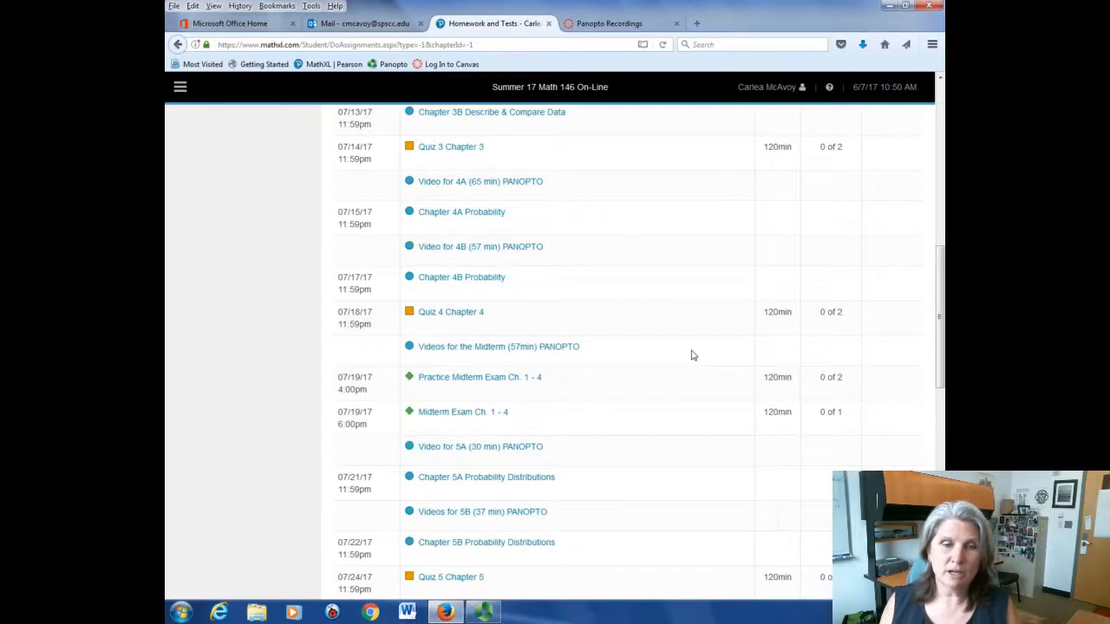
scroll("down", 3)
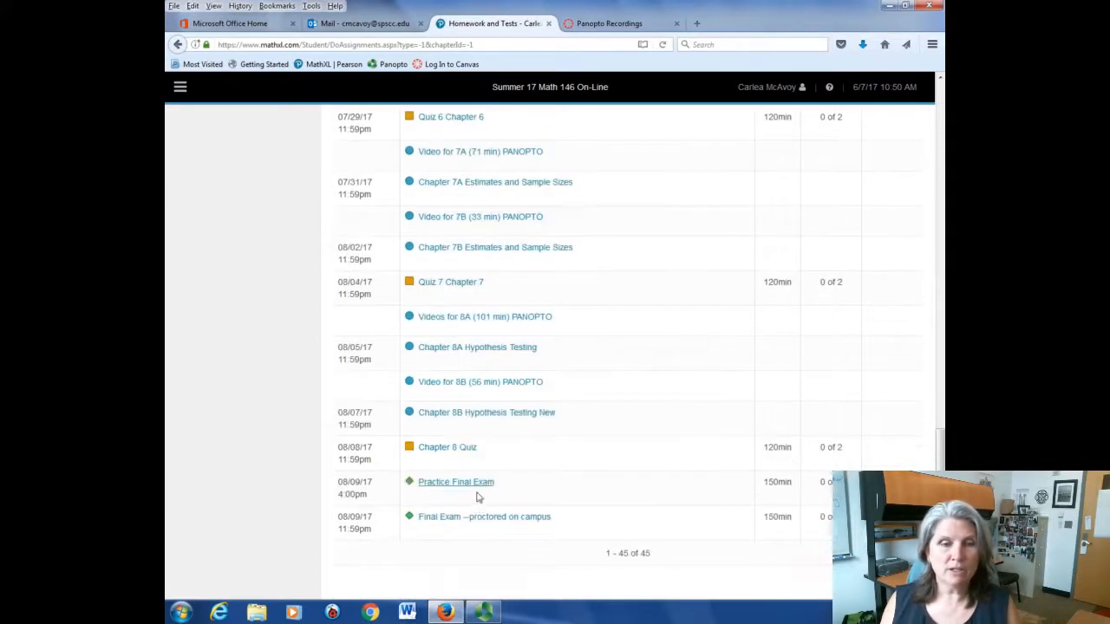
scroll("up", 3)
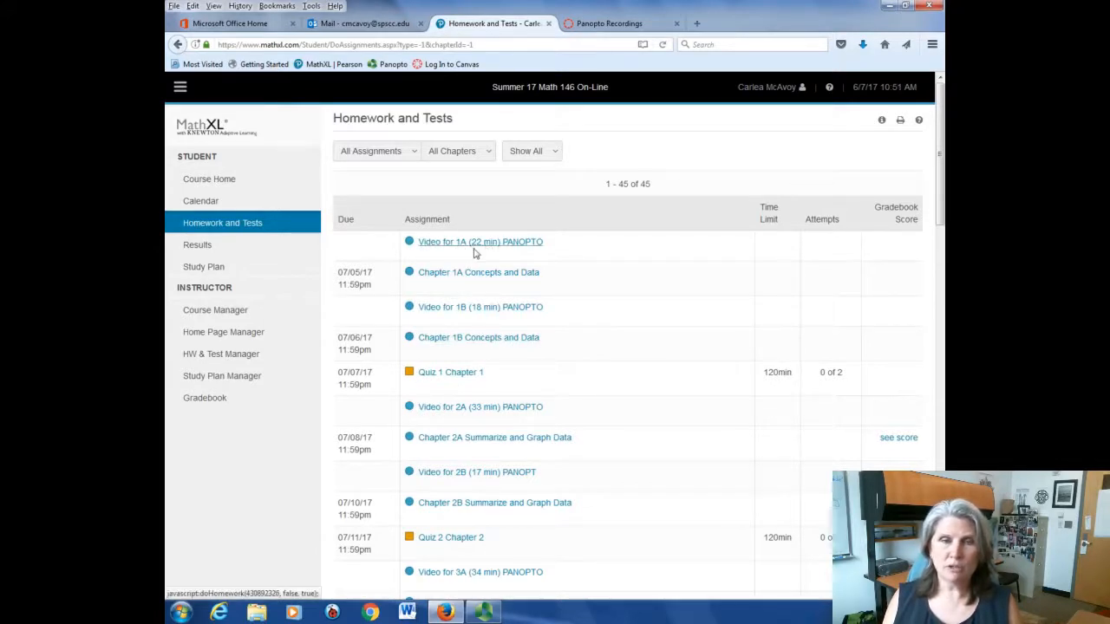
mouse_move(604, 313)
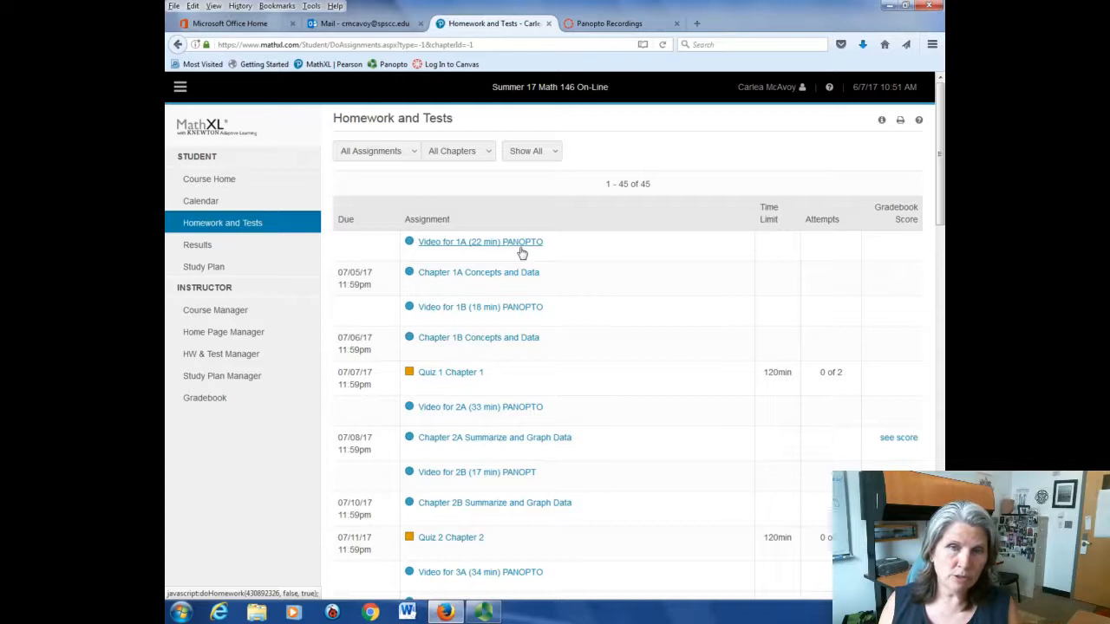
mouse_move(545, 259)
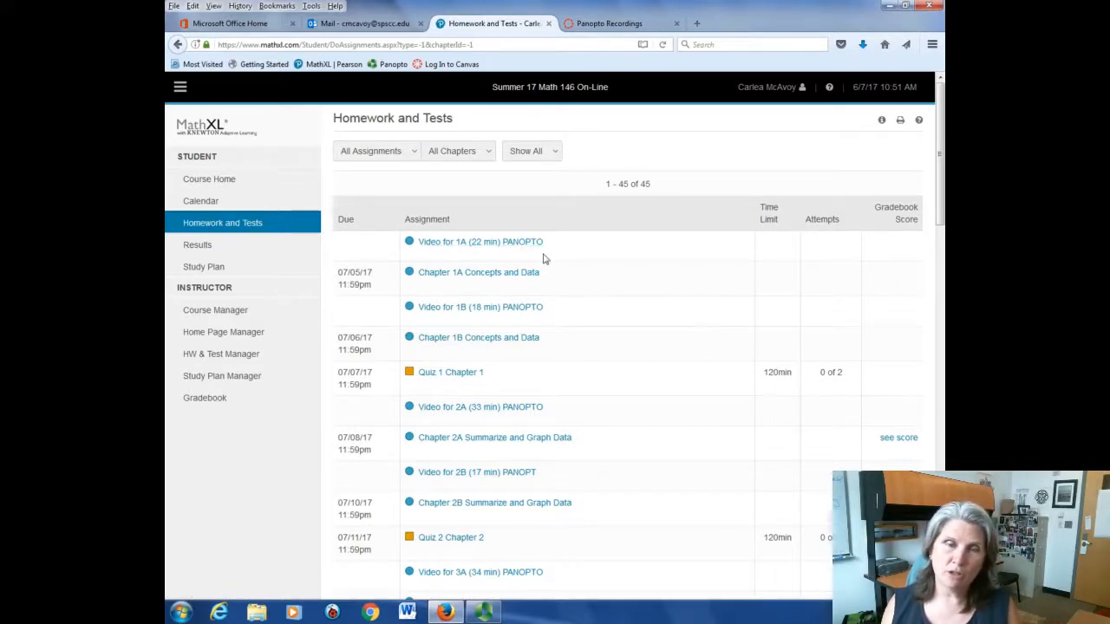
mouse_move(534, 253)
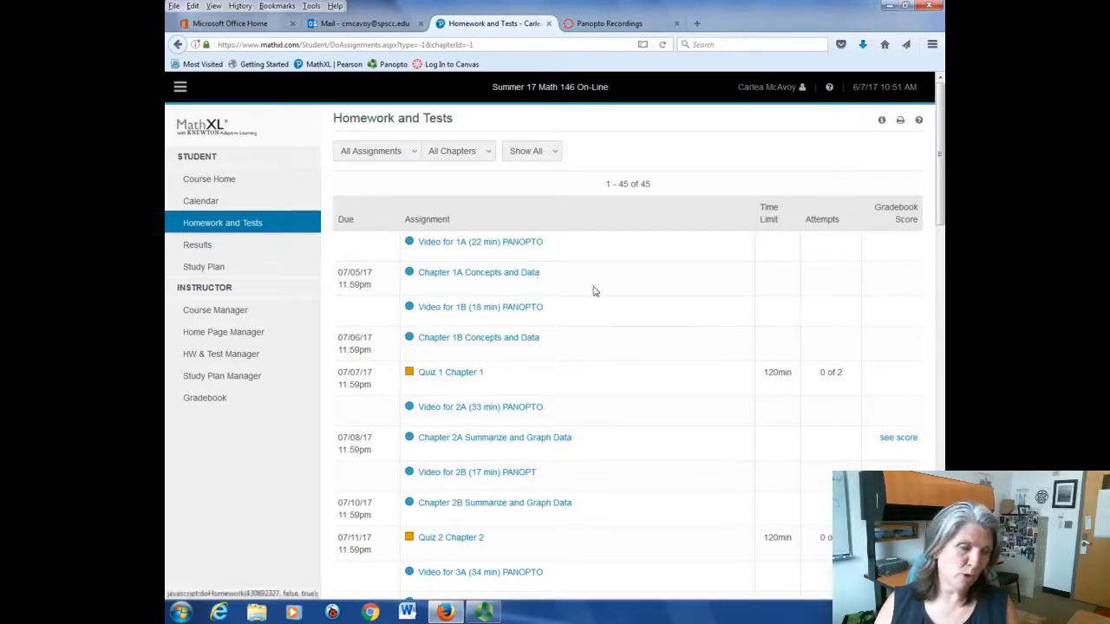
mouse_move(618, 295)
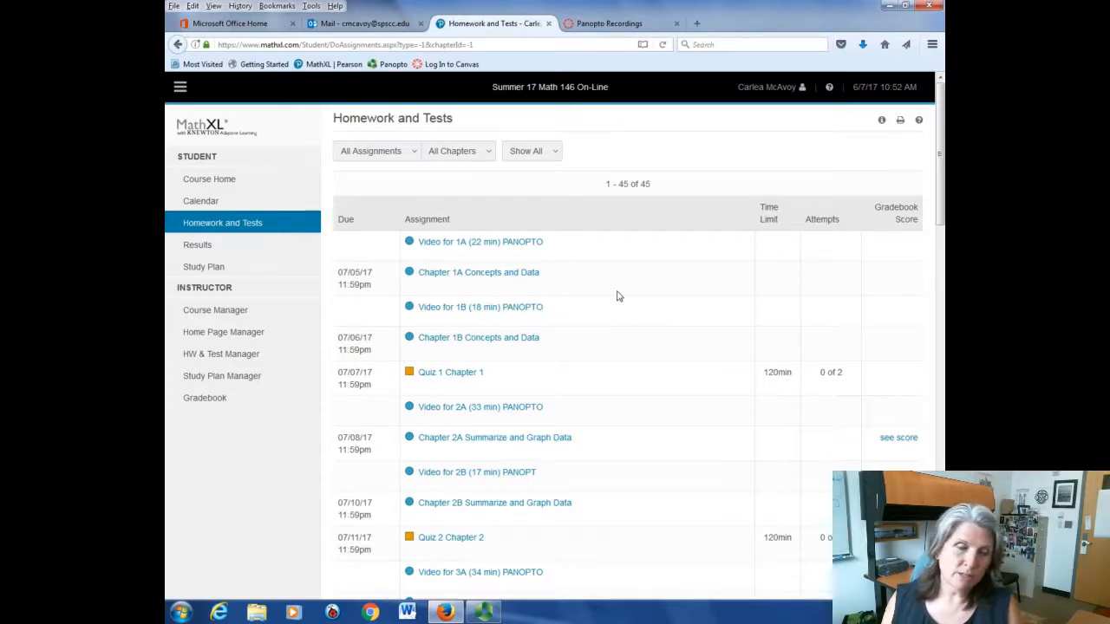
mouse_move(600, 296)
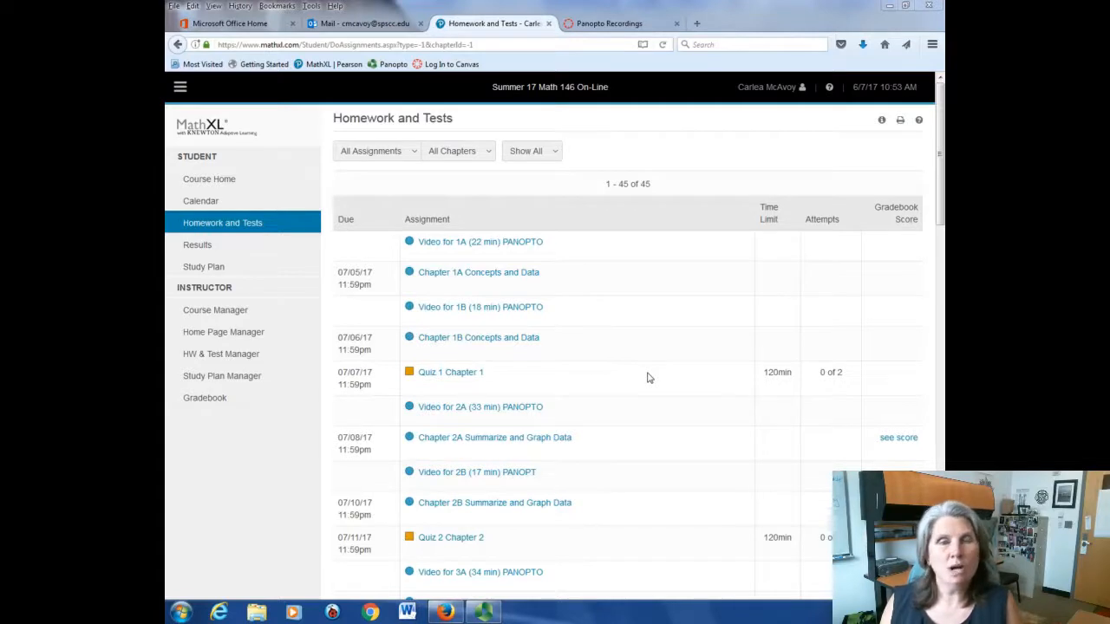
mouse_move(267, 448)
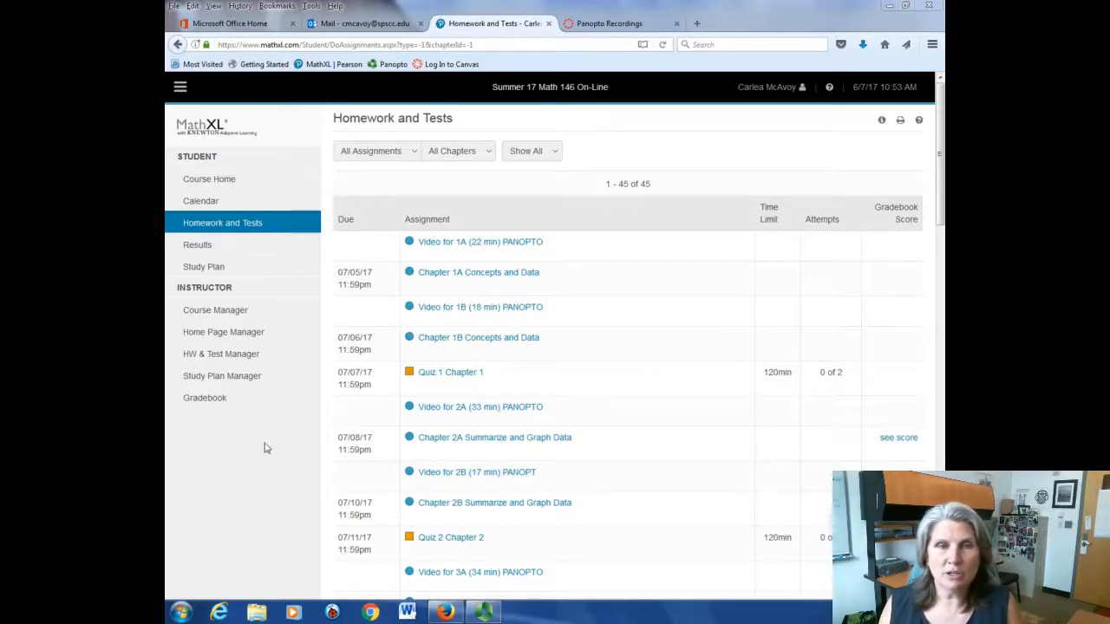